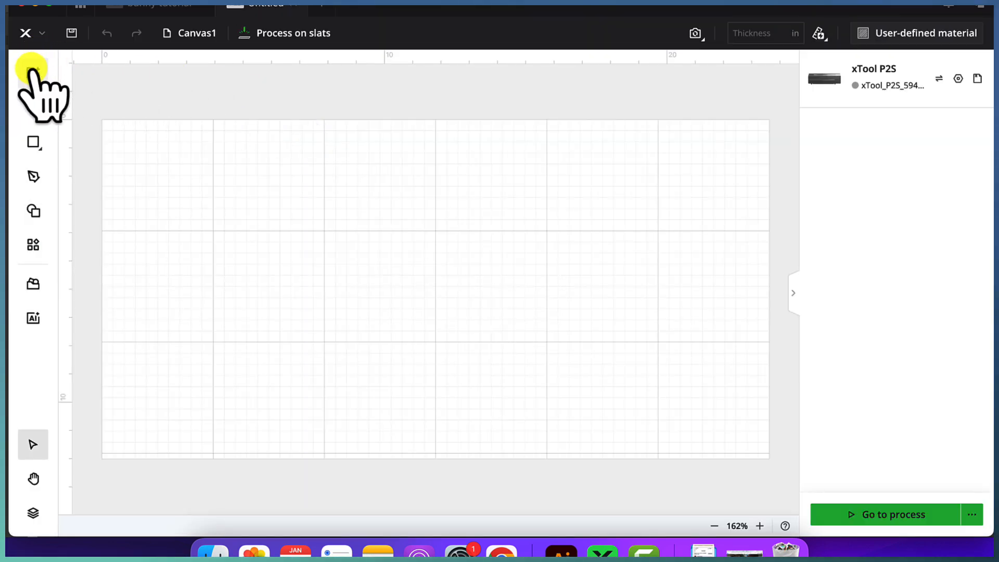
Import easter-bunny.svg, then the flowers.BMP bitmap, via the Image import.
{"action": "left_click", "coordinate": [32, 73]}
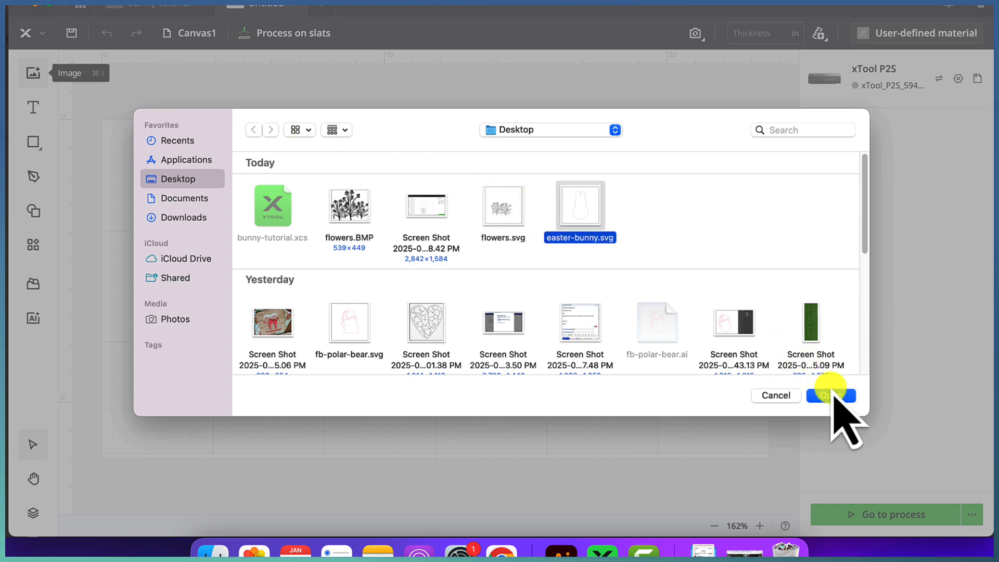
{"action": "left_click", "coordinate": [828, 395]}
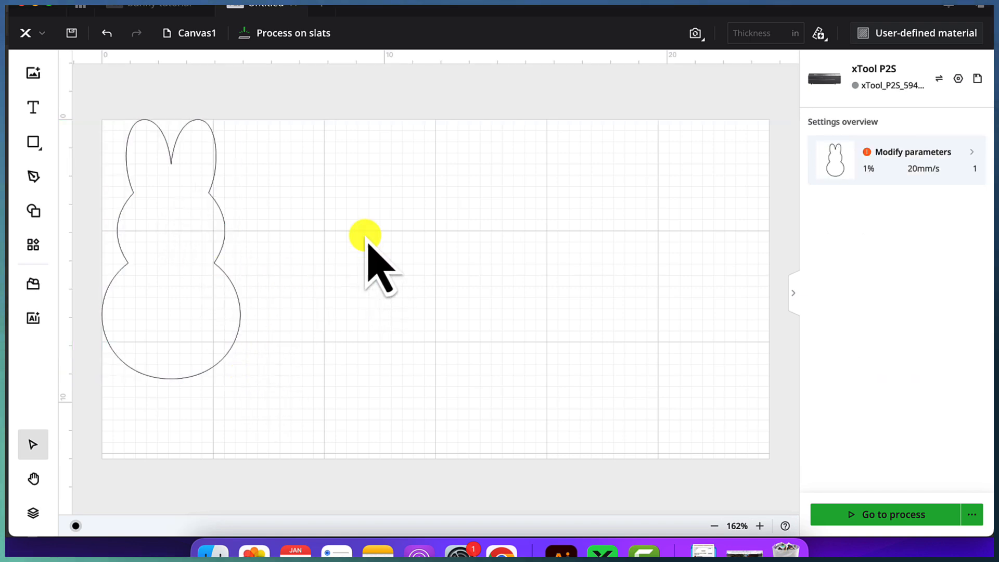
{"action": "left_click", "coordinate": [32, 73]}
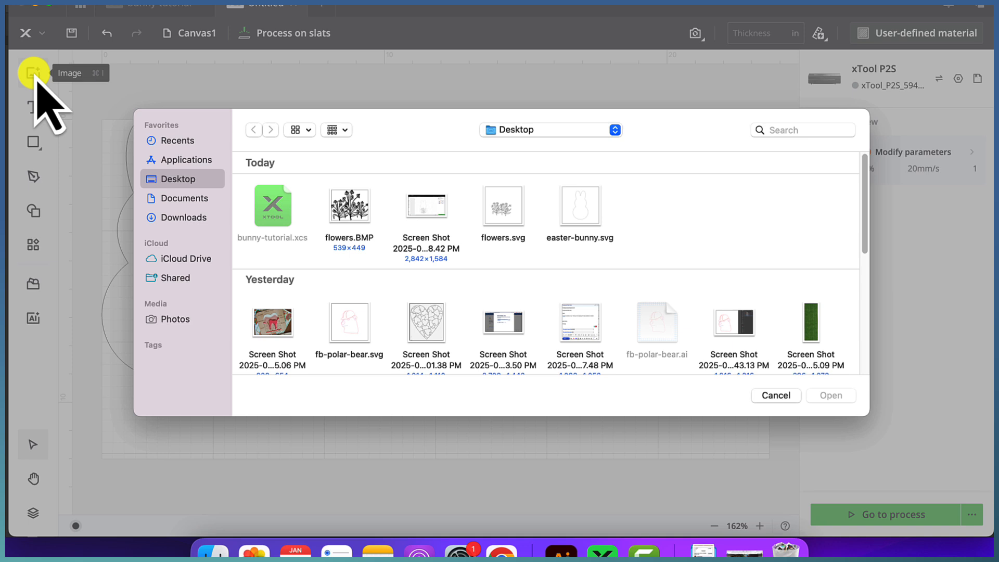
{"action": "left_click", "coordinate": [349, 205]}
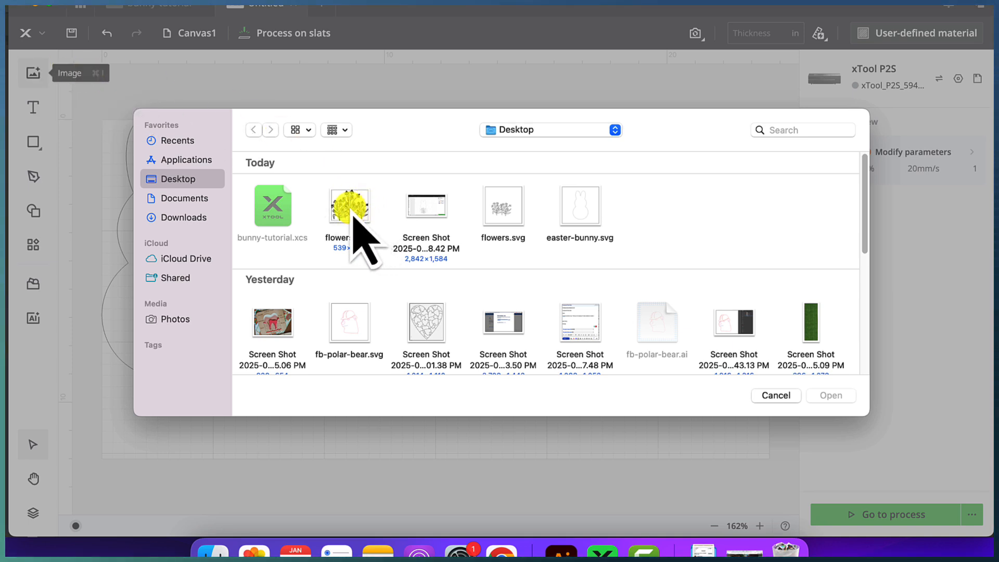
{"action": "left_click", "coordinate": [349, 205]}
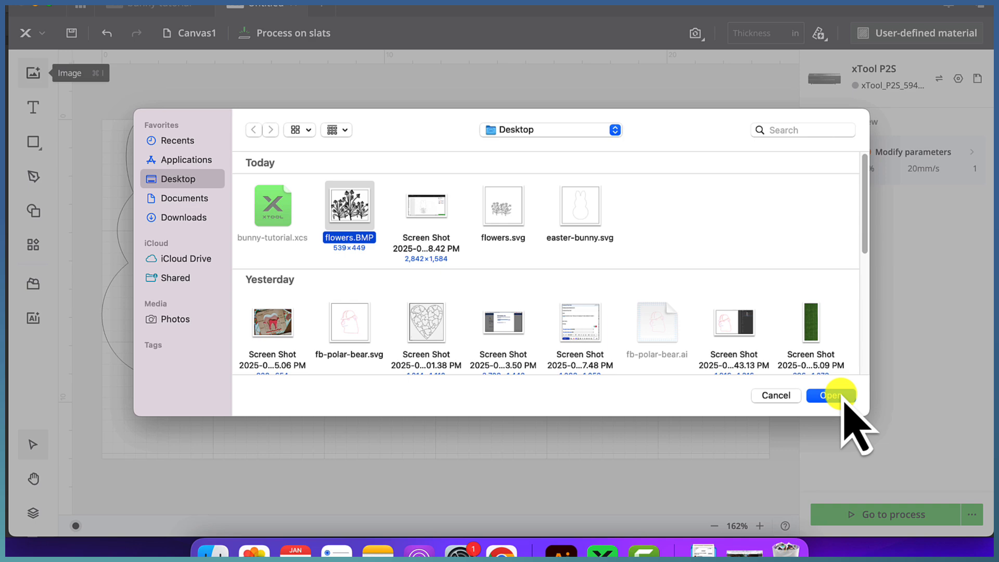
{"action": "left_click", "coordinate": [830, 395]}
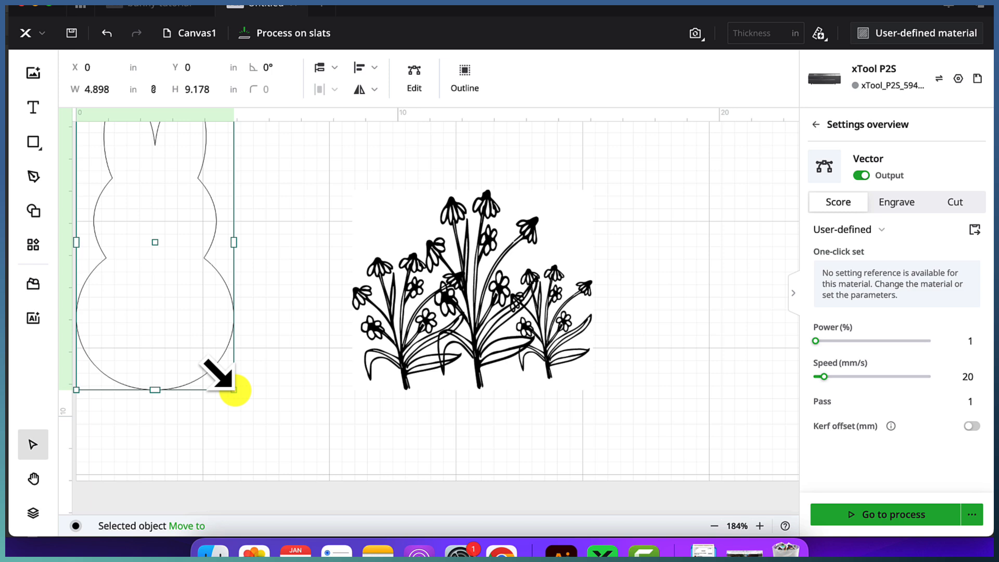
Enlarge the bunny outline to 10 inches tall with the proportion lock on.
{"action": "left_click_drag", "start_coordinate": [233, 387], "coordinate": [310, 443]}
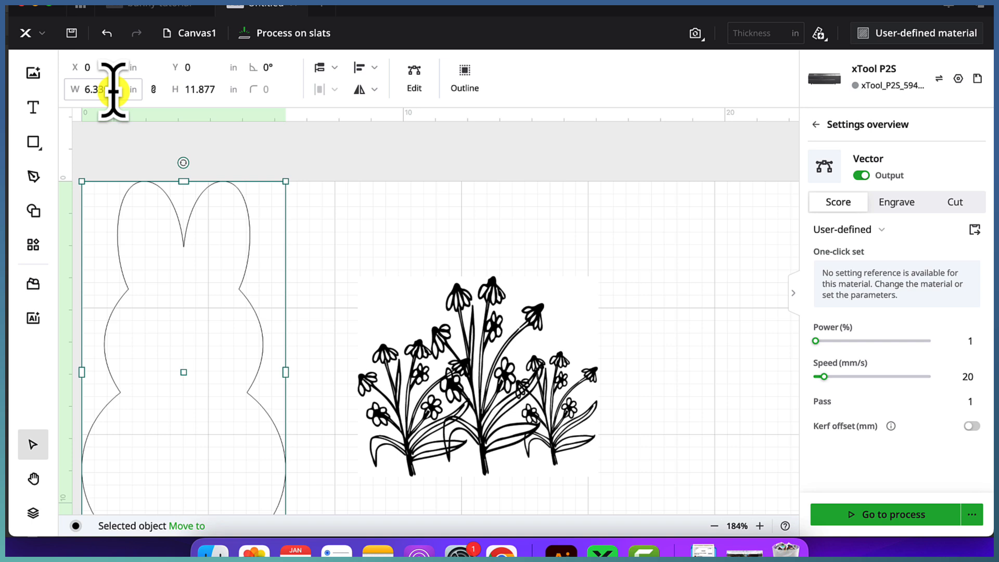
{"action": "left_click", "coordinate": [203, 89]}
{"action": "type", "text": "10"}
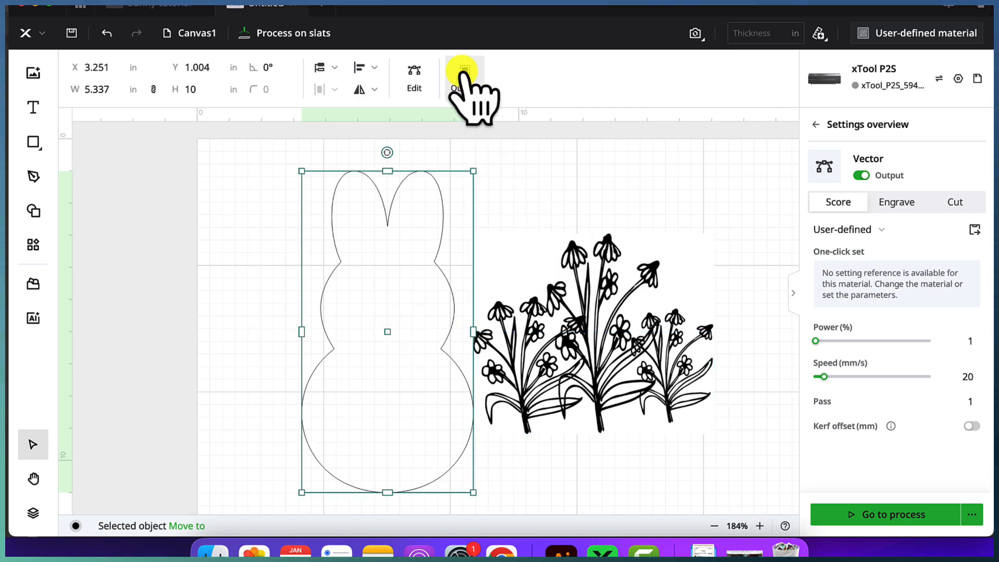
Apply a 0.25-inch outline offset around the bunny.
{"action": "left_click", "coordinate": [464, 74]}
{"action": "type", "text": ".25"}
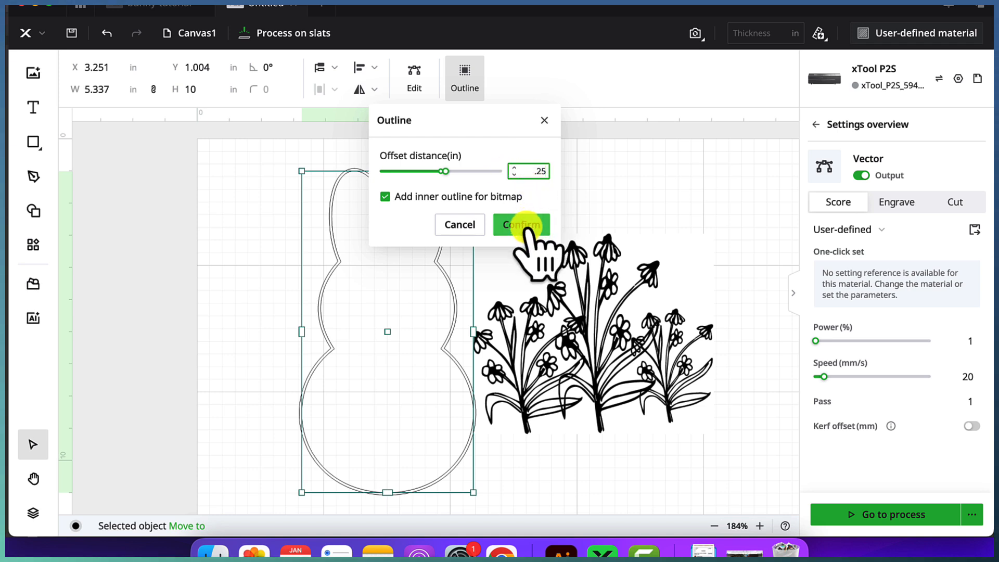
{"action": "left_click", "coordinate": [520, 224]}
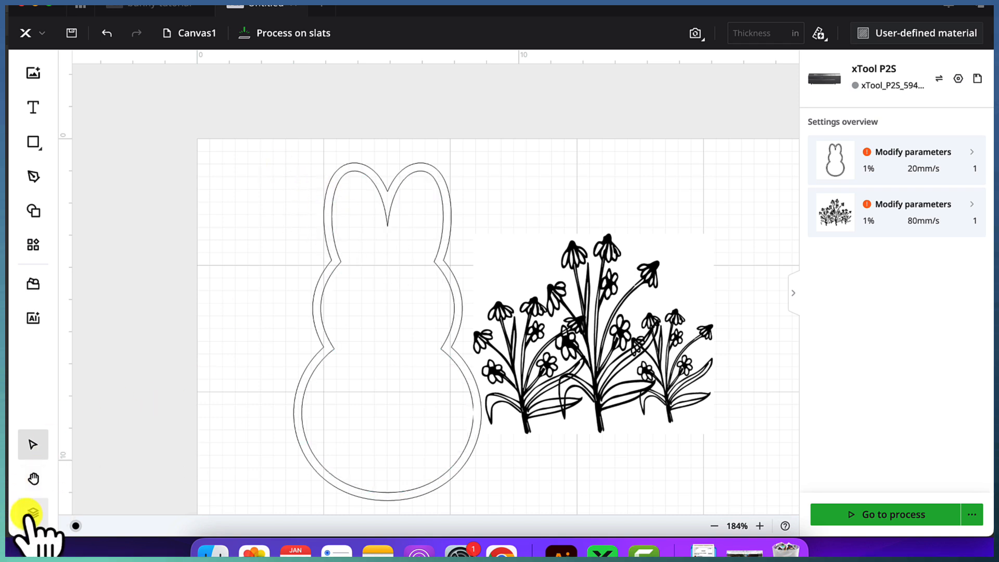
In the Layers object list, name the two bunny vectors outer-bunny and inner-bunny.
{"action": "left_click", "coordinate": [32, 514]}
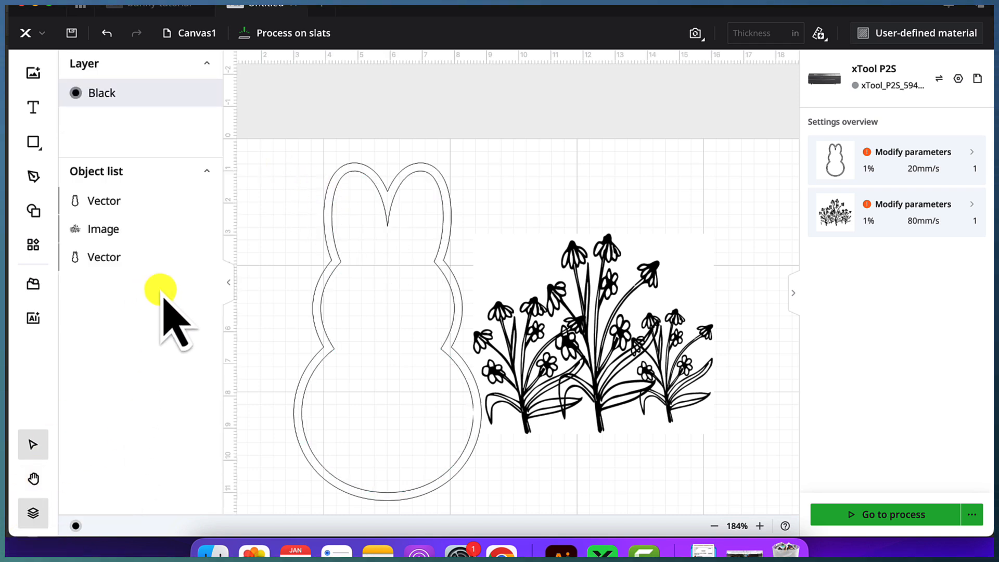
{"action": "left_click", "coordinate": [103, 201]}
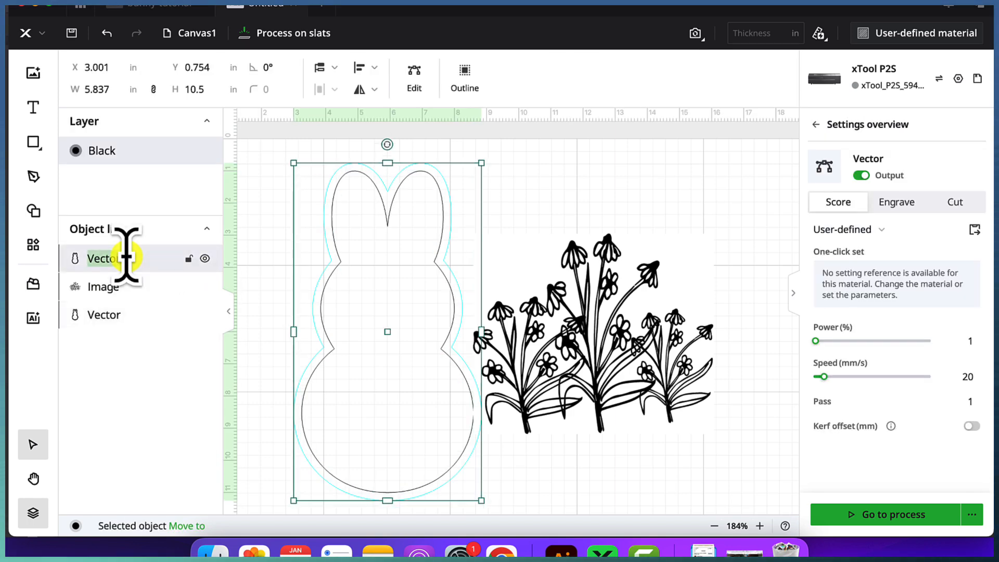
{"action": "left_click", "coordinate": [104, 314]}
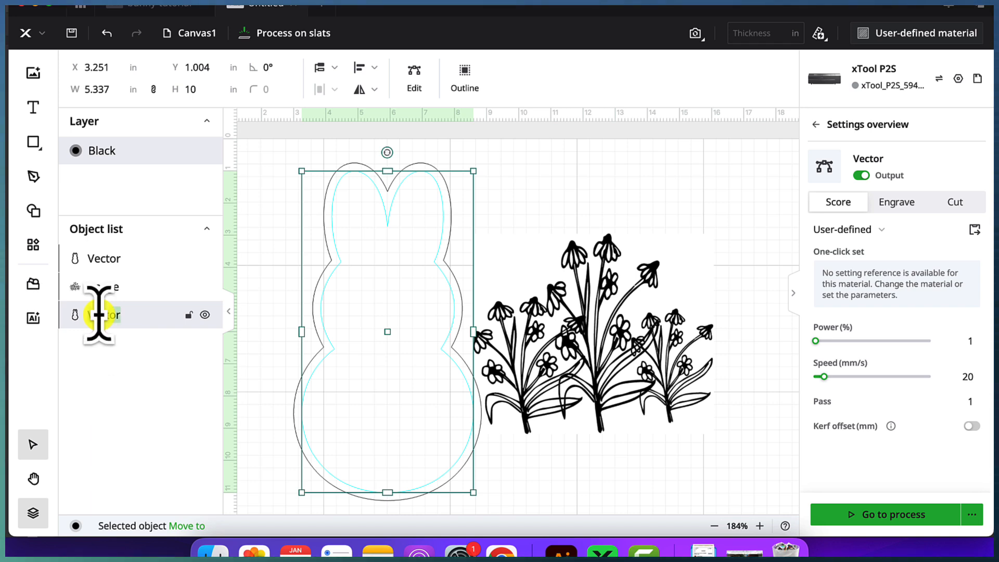
{"action": "type", "text": "-b"}
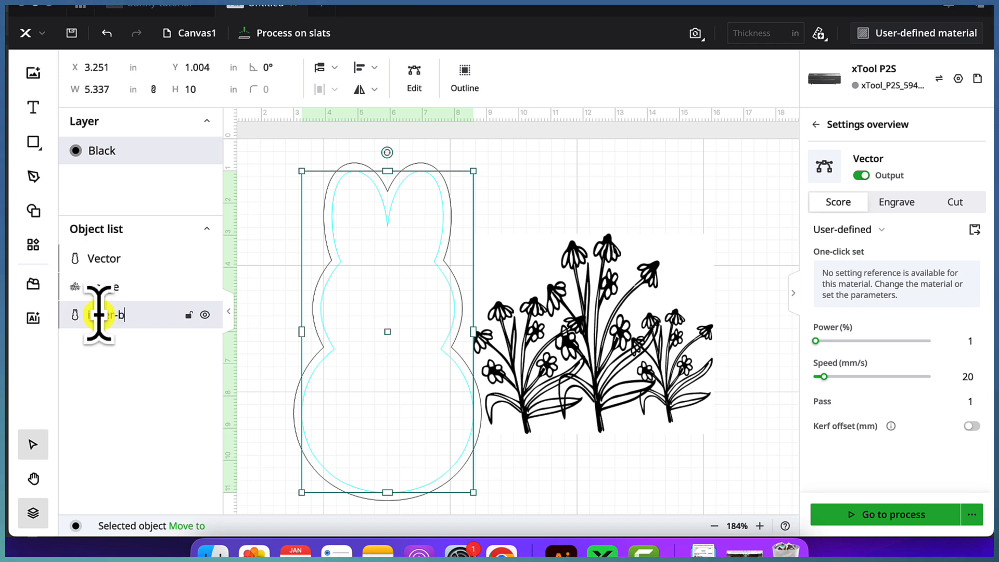
{"action": "left_click", "coordinate": [102, 286]}
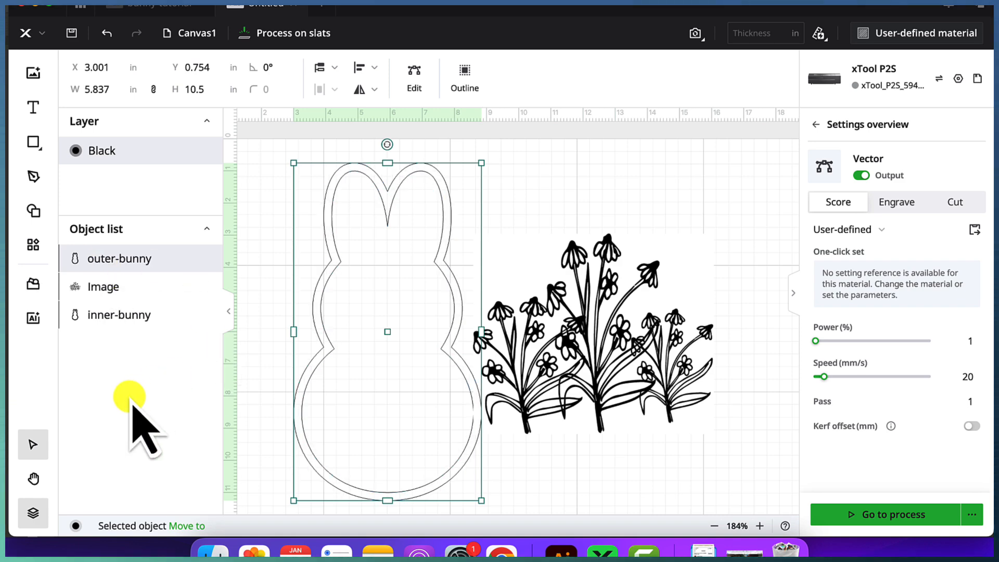
{"action": "left_click", "coordinate": [103, 286]}
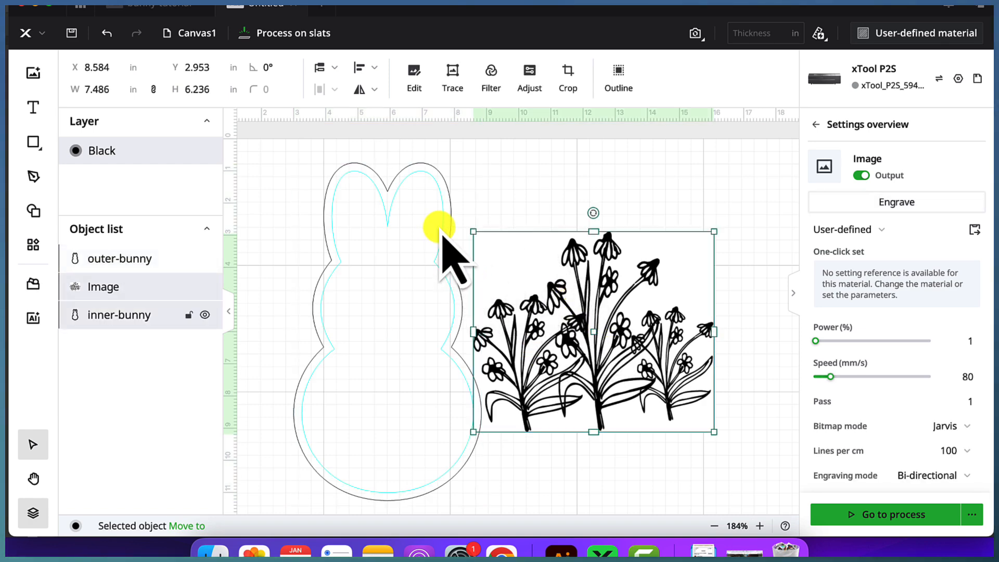
Select the flowers image and drag it over the bunny's lower body.
{"action": "left_click", "coordinate": [119, 314]}
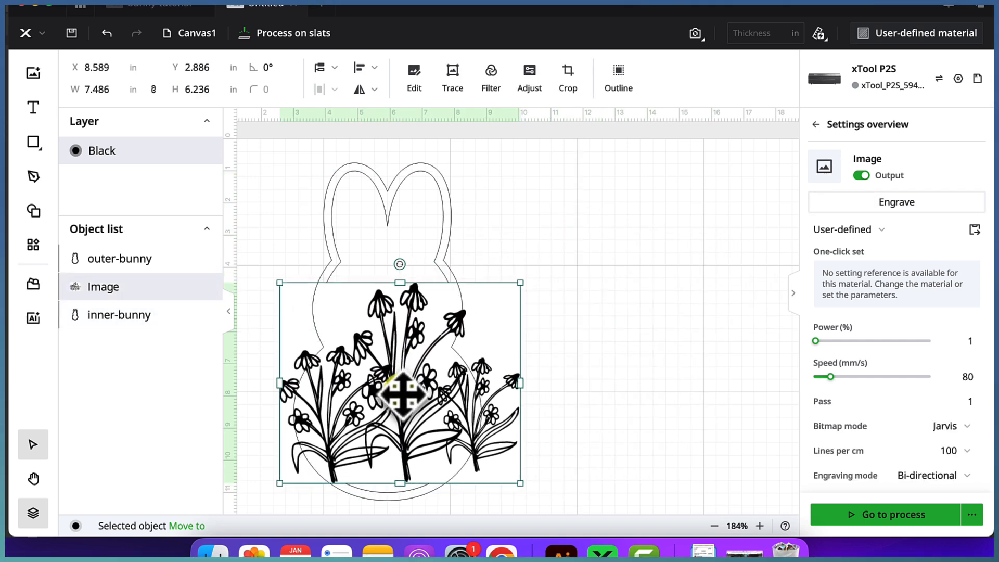
{"action": "left_click_drag", "start_coordinate": [400, 393], "coordinate": [386, 393]}
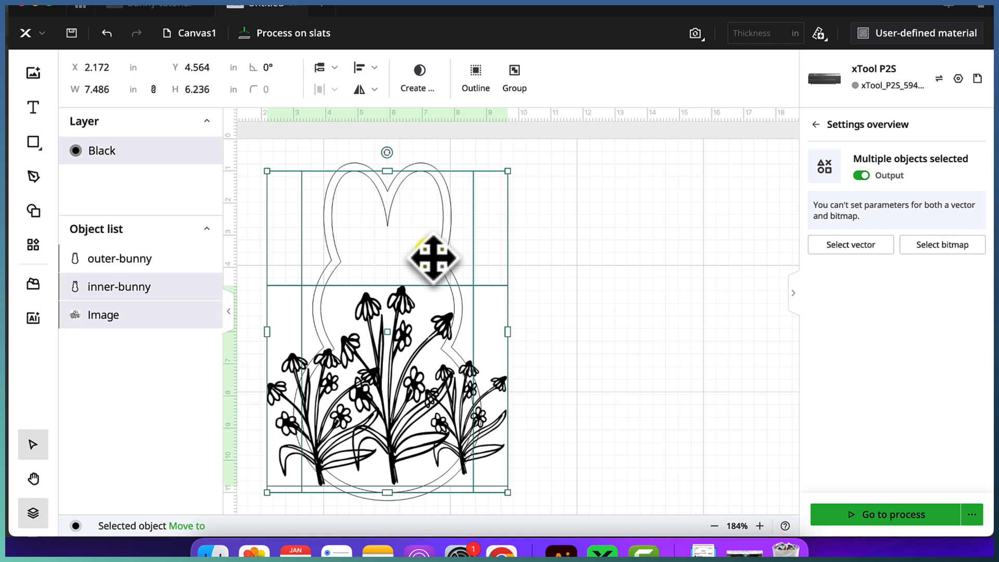
Create a mask from the flowers image and inner-bunny, then finish with Done.
{"action": "right_click", "coordinate": [433, 258]}
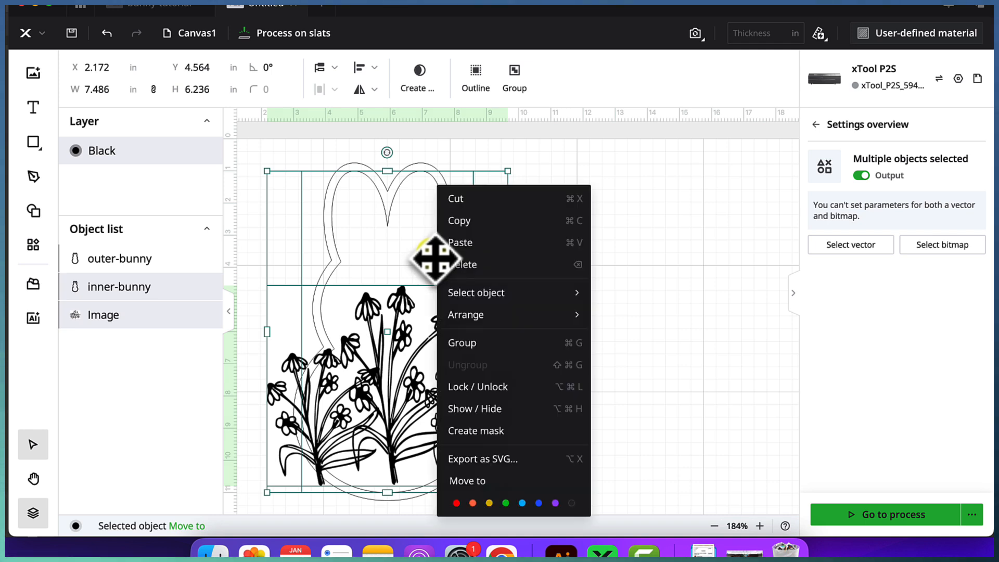
{"action": "mouse_move", "coordinate": [468, 387]}
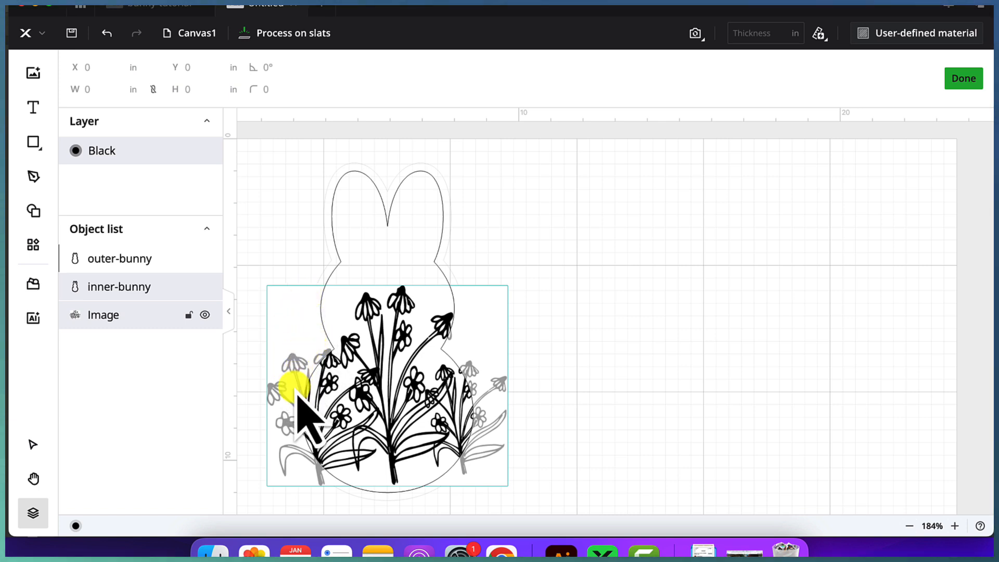
{"action": "mouse_move", "coordinate": [440, 375]}
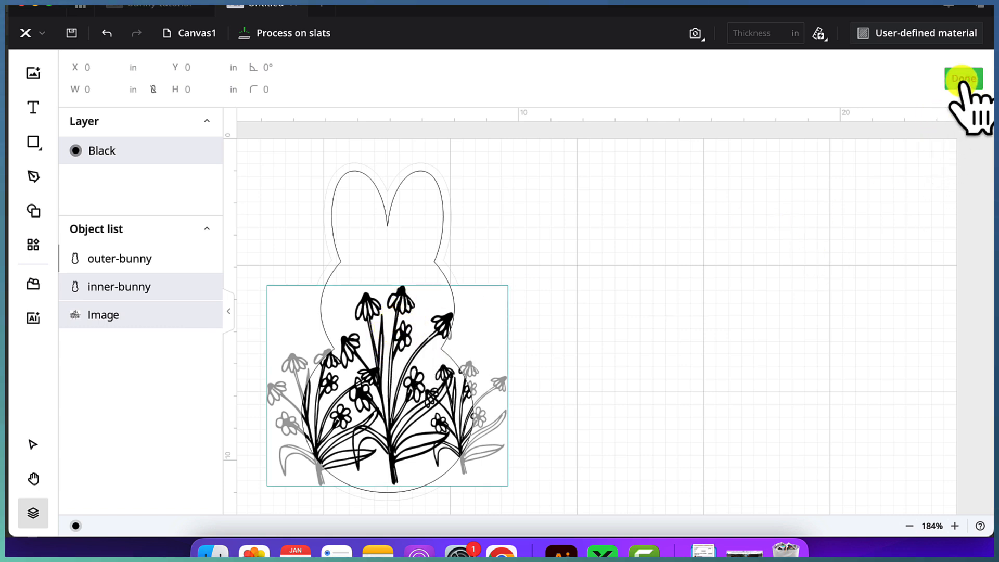
{"action": "left_click", "coordinate": [963, 77]}
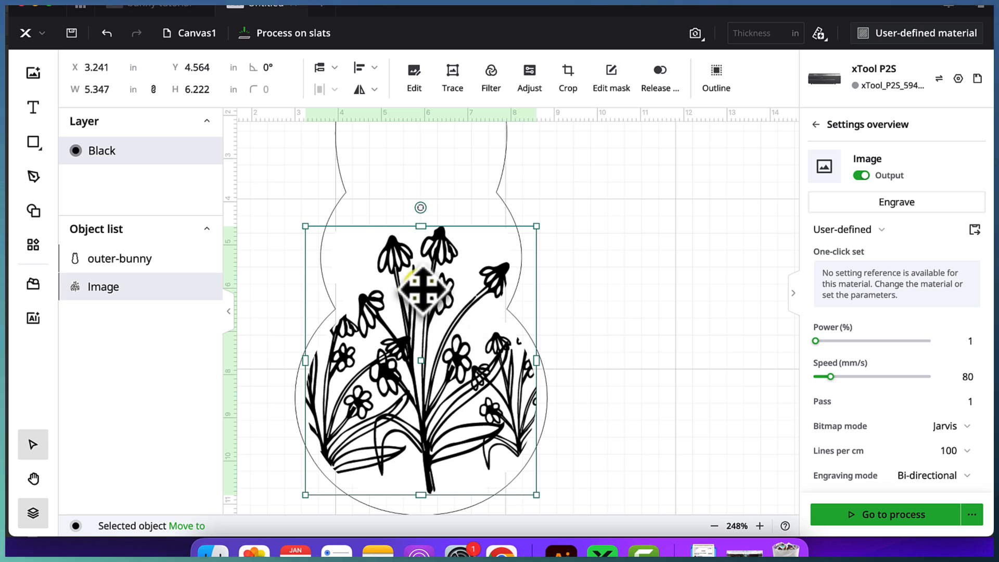
{"action": "mouse_move", "coordinate": [424, 285]}
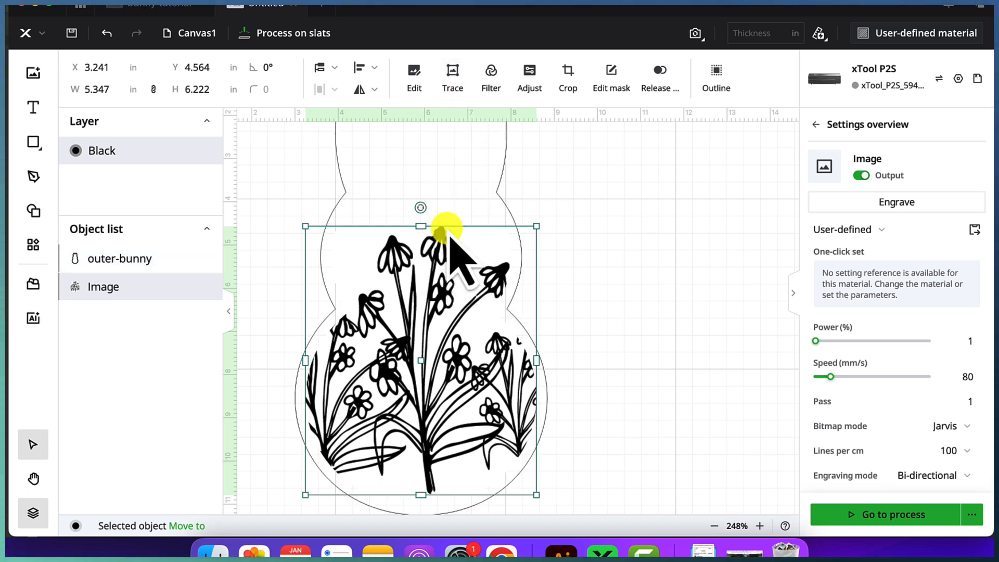
Trace the masked flower image with Layering by color enabled and save.
{"action": "left_click", "coordinate": [451, 70]}
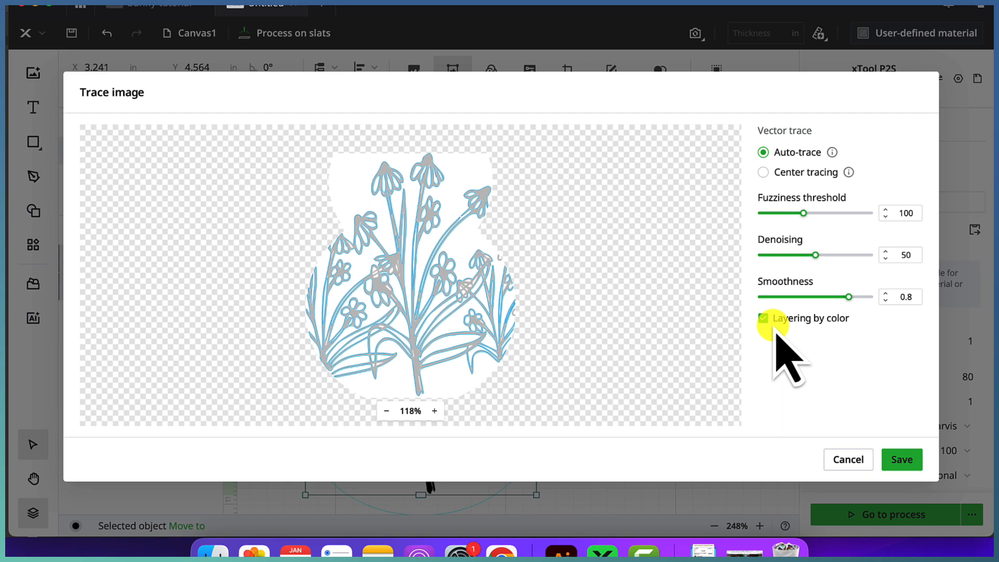
{"action": "left_click", "coordinate": [763, 318]}
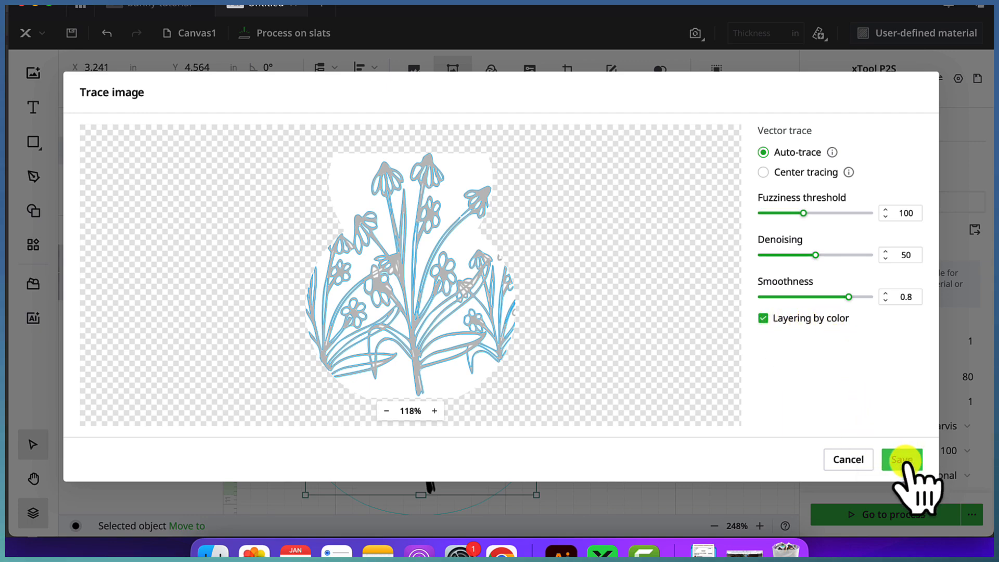
{"action": "left_click", "coordinate": [900, 460]}
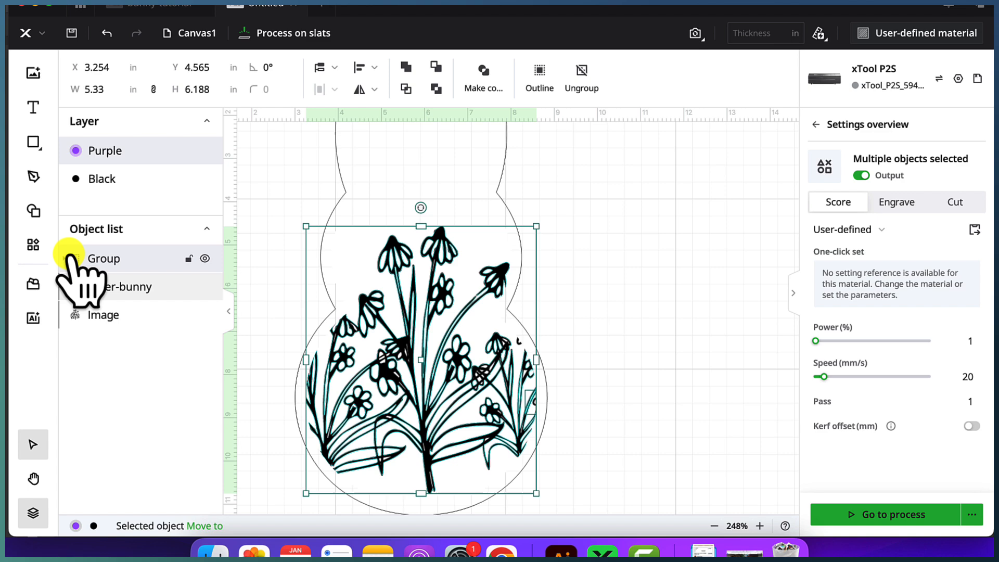
Select the traced flower group and drag it to the right of the image.
{"action": "left_click", "coordinate": [64, 258]}
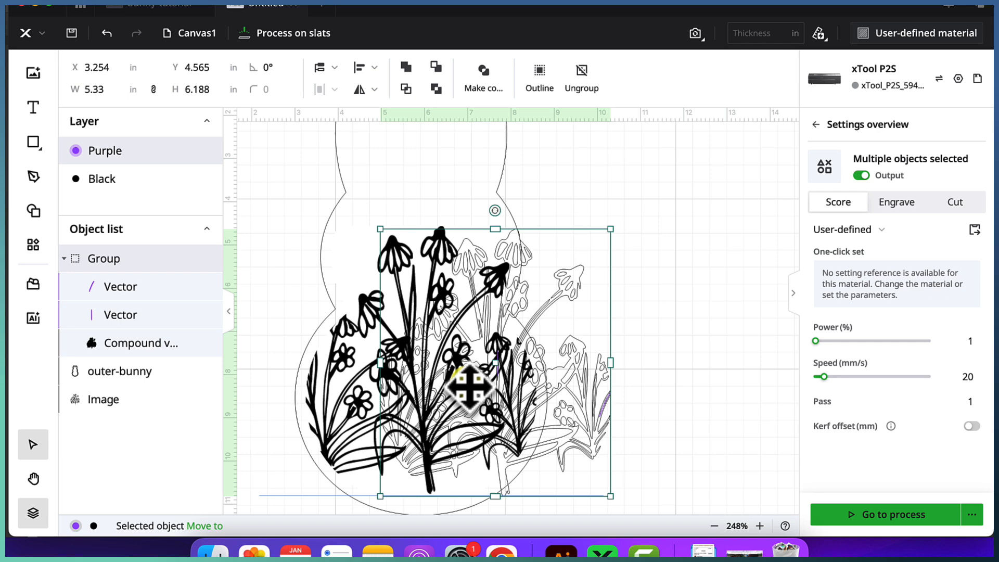
{"action": "left_click_drag", "start_coordinate": [471, 369], "coordinate": [676, 369]}
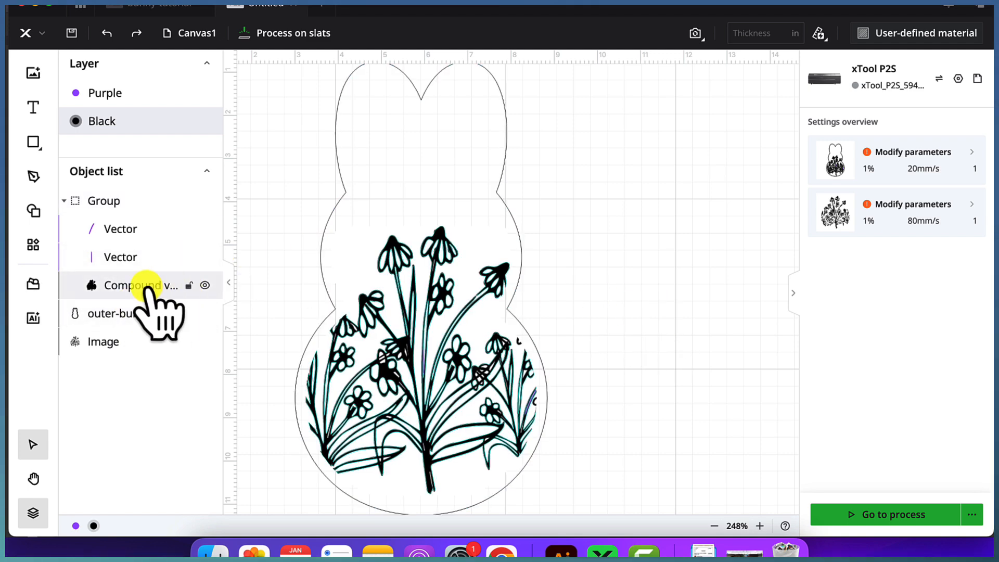
Hide the original flowers image layer, then select and delete it.
{"action": "left_click", "coordinate": [102, 342]}
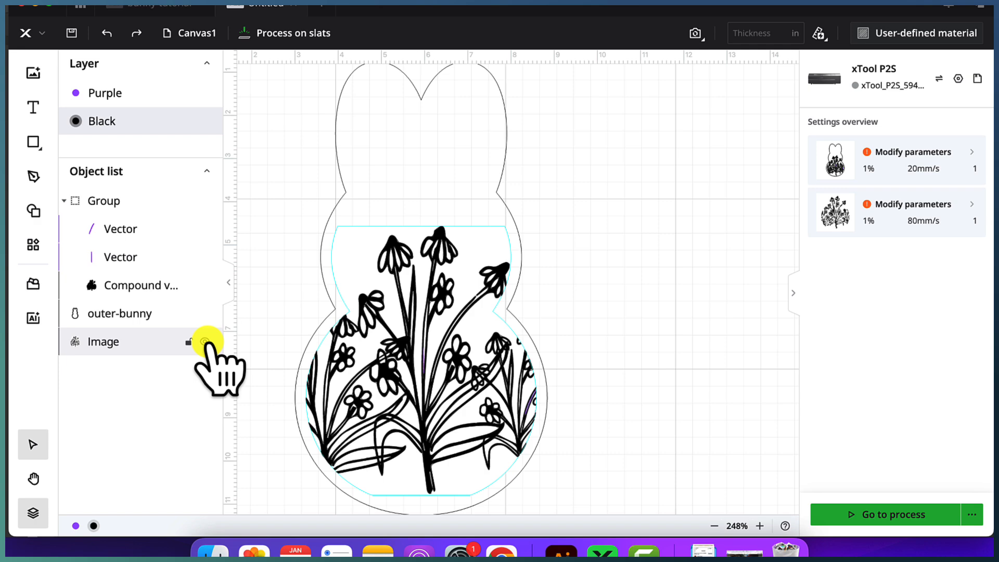
{"action": "left_click", "coordinate": [204, 341]}
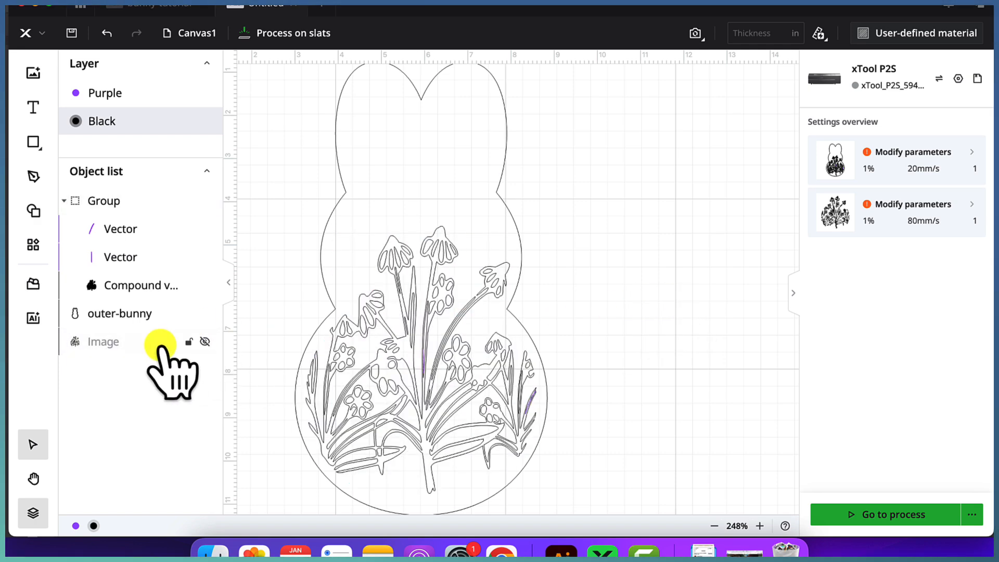
{"action": "left_click", "coordinate": [103, 341]}
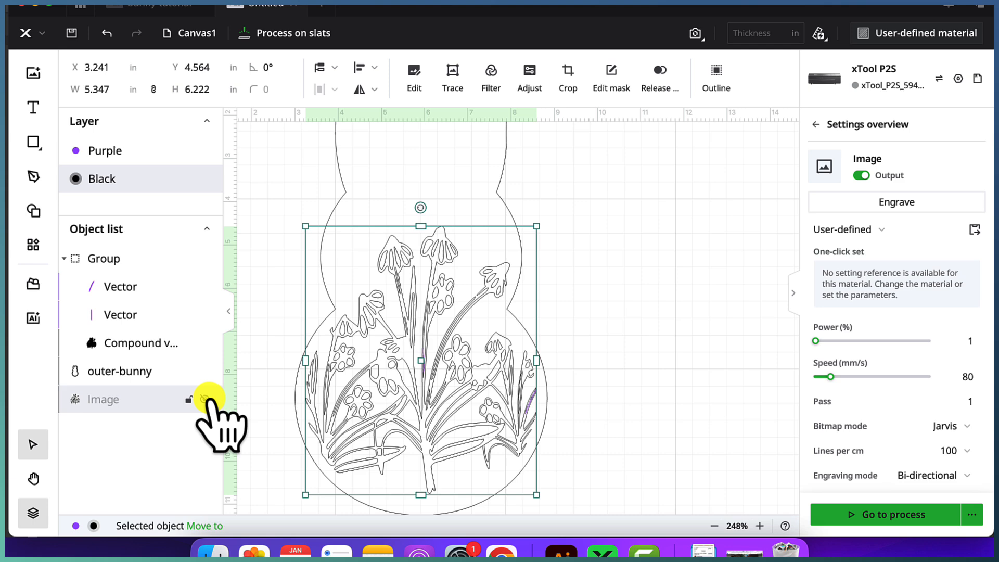
{"action": "left_click", "coordinate": [207, 399]}
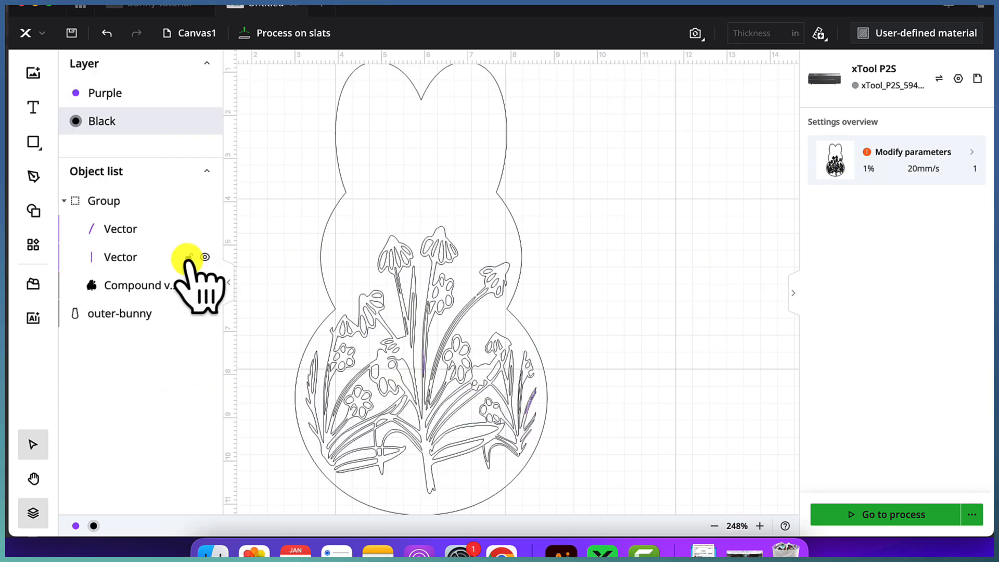
{"action": "left_click", "coordinate": [103, 200]}
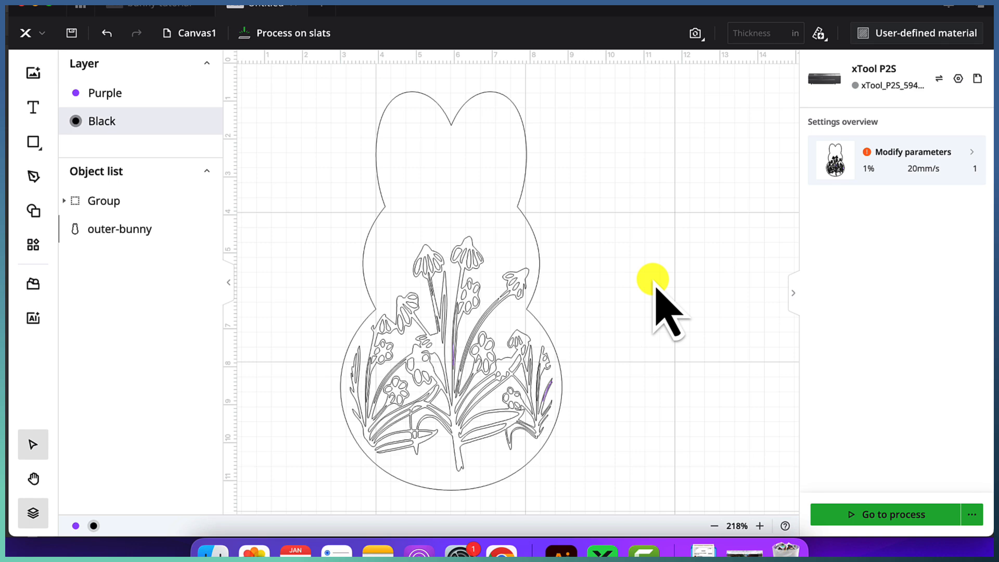
Paste the inner-bunny vector and drag it up into place inside outer-bunny.
{"action": "right_click", "coordinate": [652, 278]}
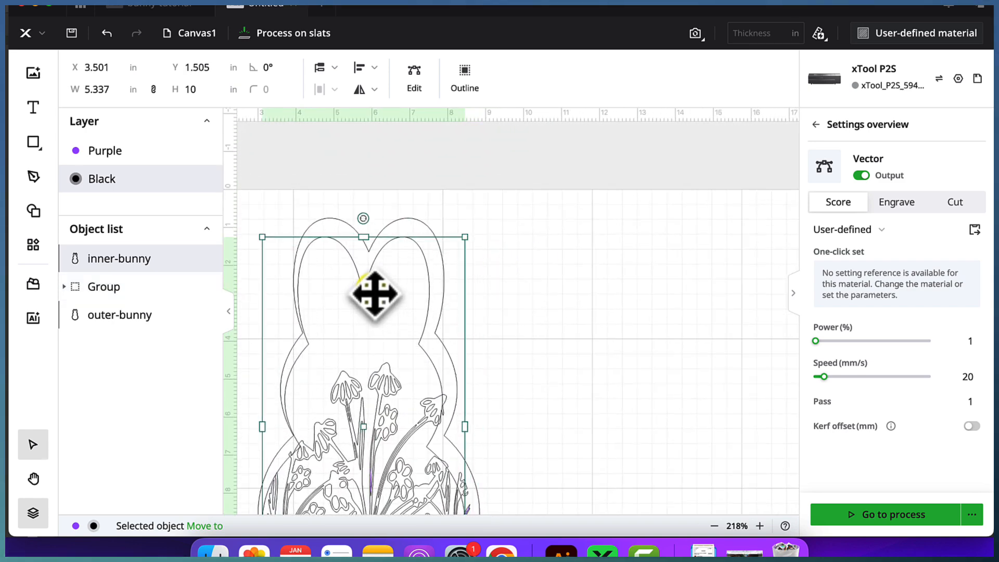
{"action": "left_click_drag", "start_coordinate": [376, 293], "coordinate": [376, 277]}
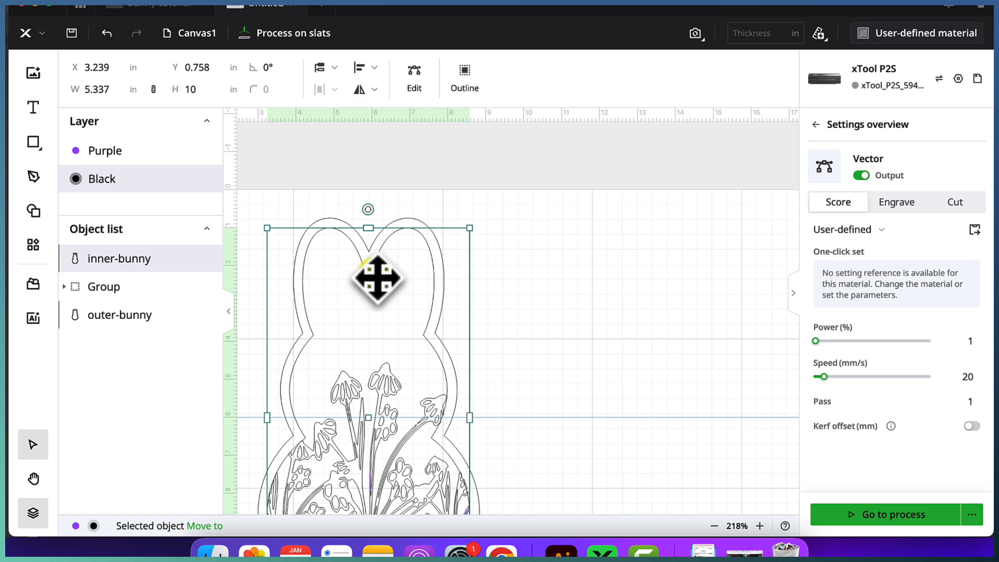
{"action": "left_click_drag", "start_coordinate": [376, 278], "coordinate": [605, 275]}
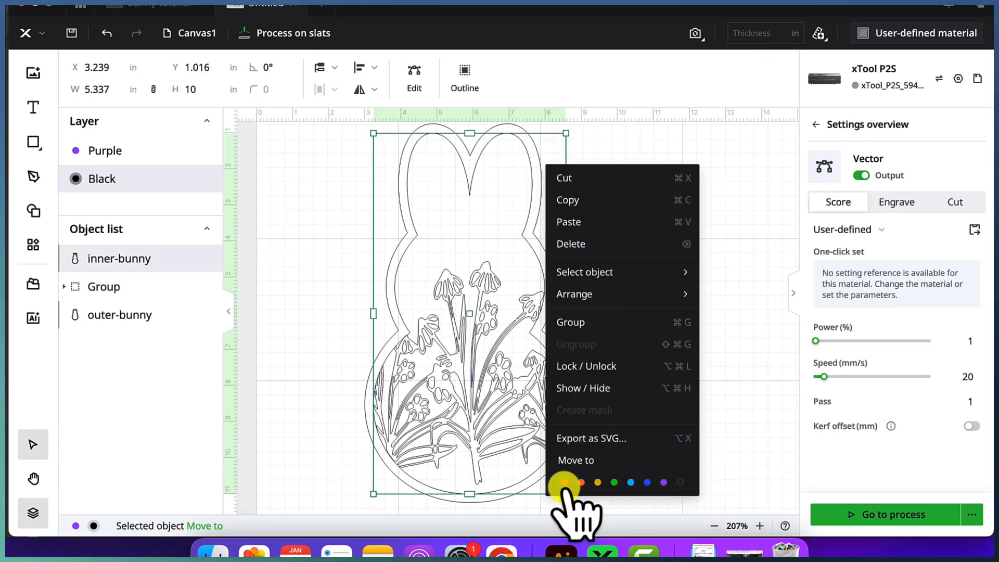
Assign the outer bunny to the red layer, the inner bunny to purple, and the flower group to blue.
{"action": "left_click", "coordinate": [580, 482]}
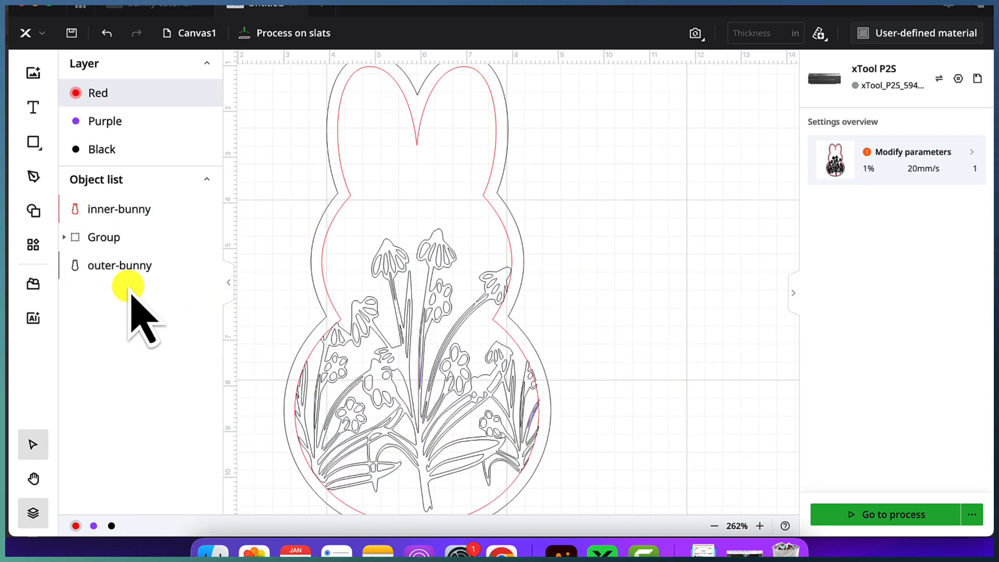
{"action": "mouse_move", "coordinate": [697, 331]}
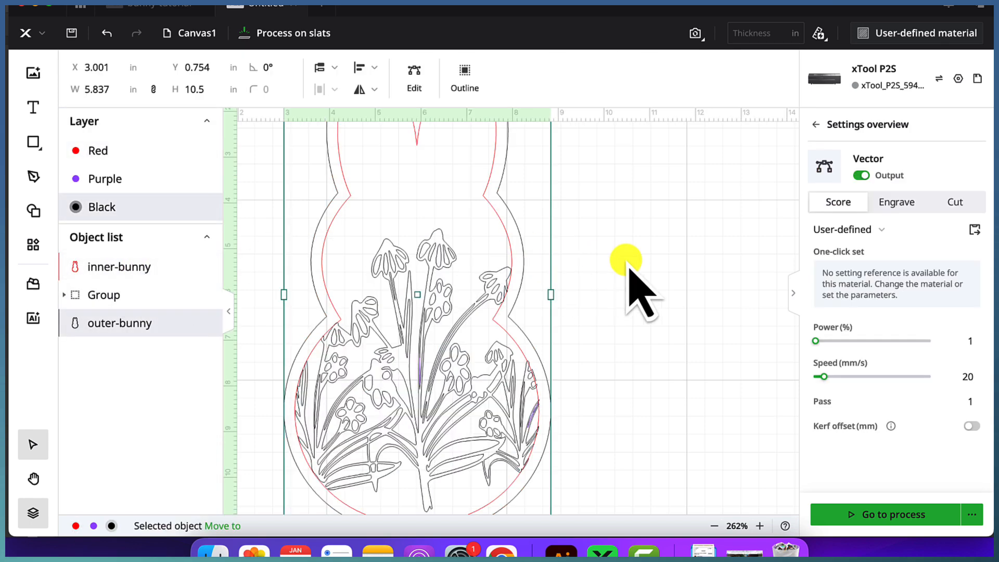
{"action": "right_click", "coordinate": [414, 287]}
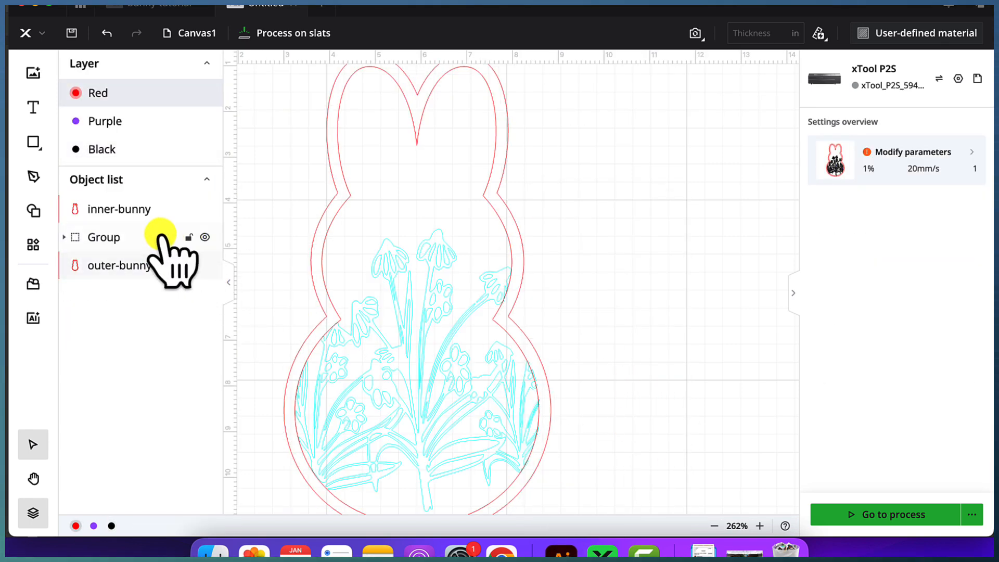
{"action": "left_click", "coordinate": [120, 208]}
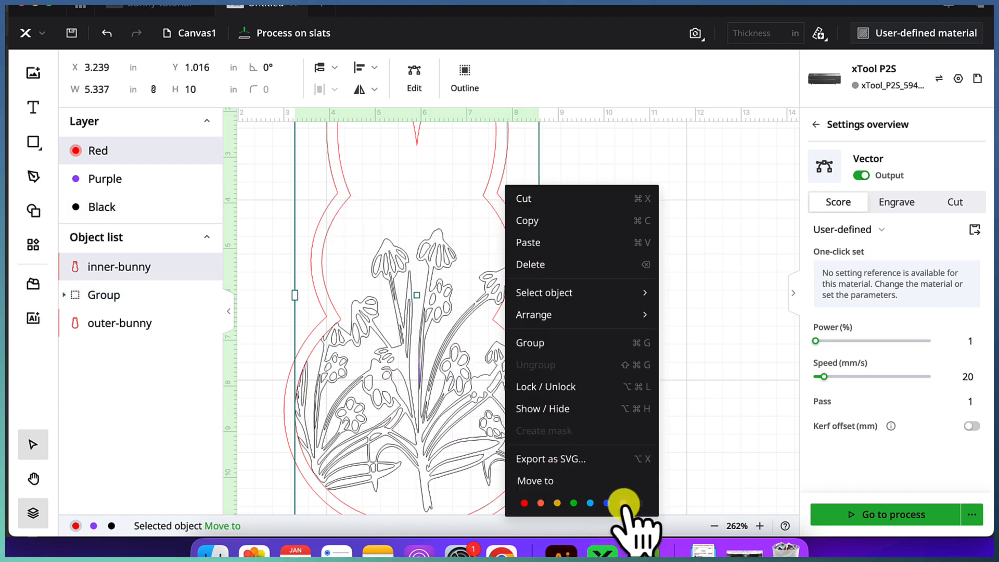
{"action": "left_click", "coordinate": [605, 502]}
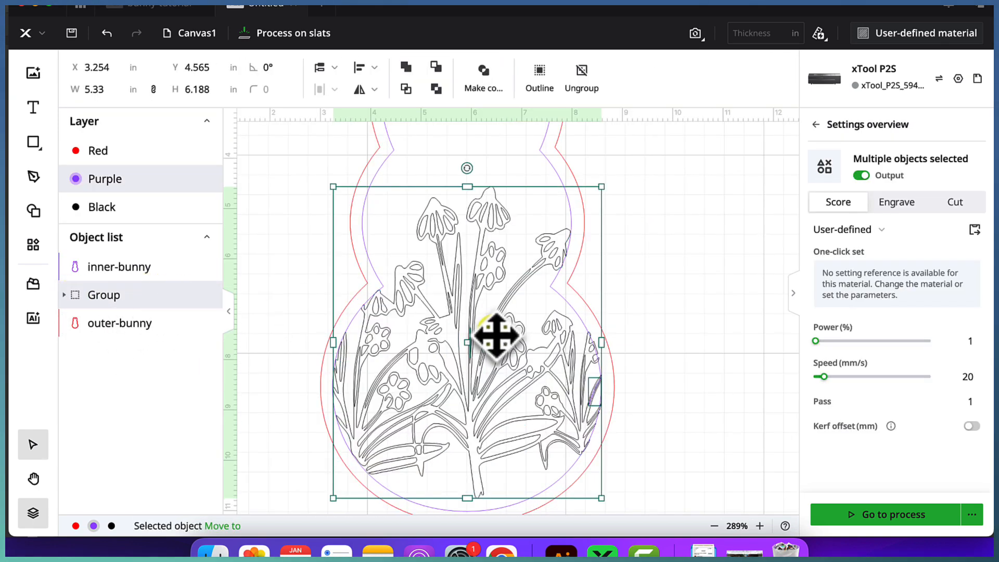
{"action": "right_click", "coordinate": [494, 334]}
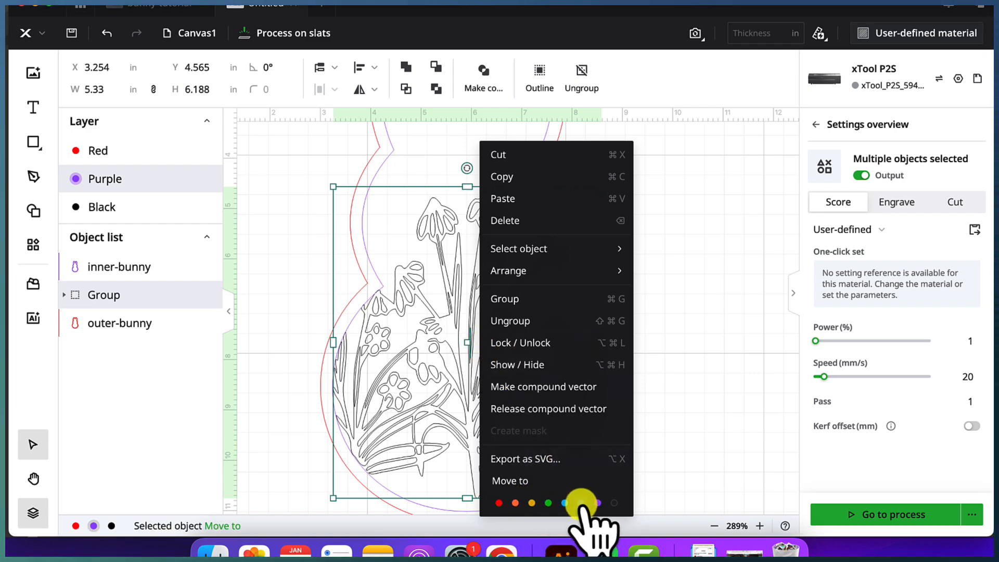
{"action": "left_click", "coordinate": [581, 503]}
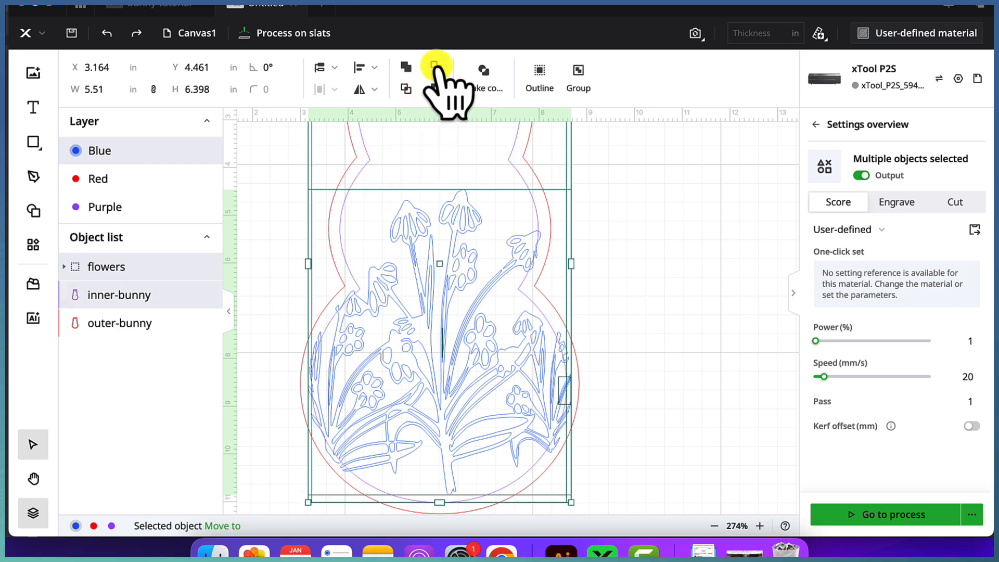
Subtract the flowers group from the inner bunny to make one compound purple shape.
{"action": "left_click", "coordinate": [434, 68]}
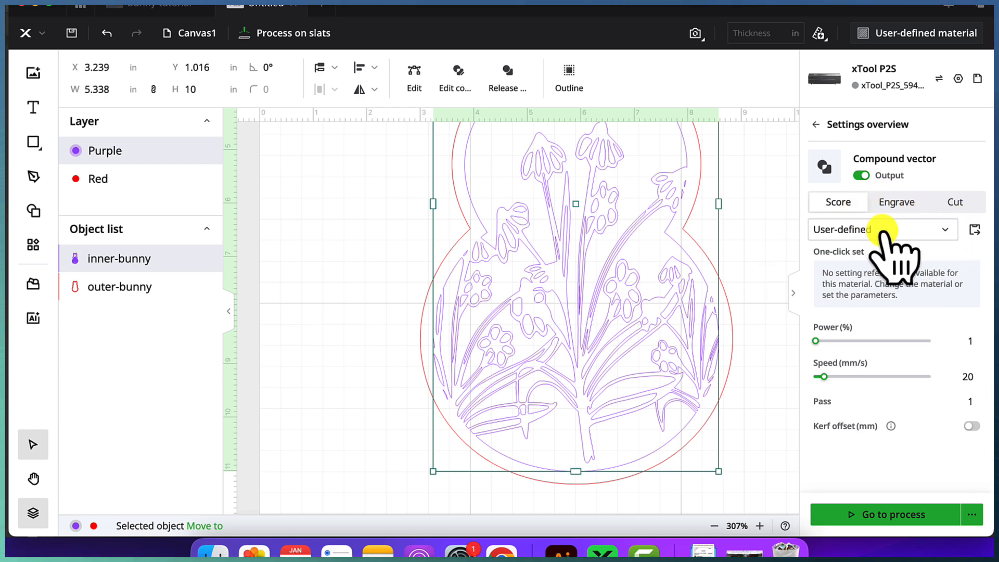
Apply the TSC Score preset (12% power, 80 mm/s) to the inner bunny, then select the outer bunny for cutting.
{"action": "left_click", "coordinate": [882, 229]}
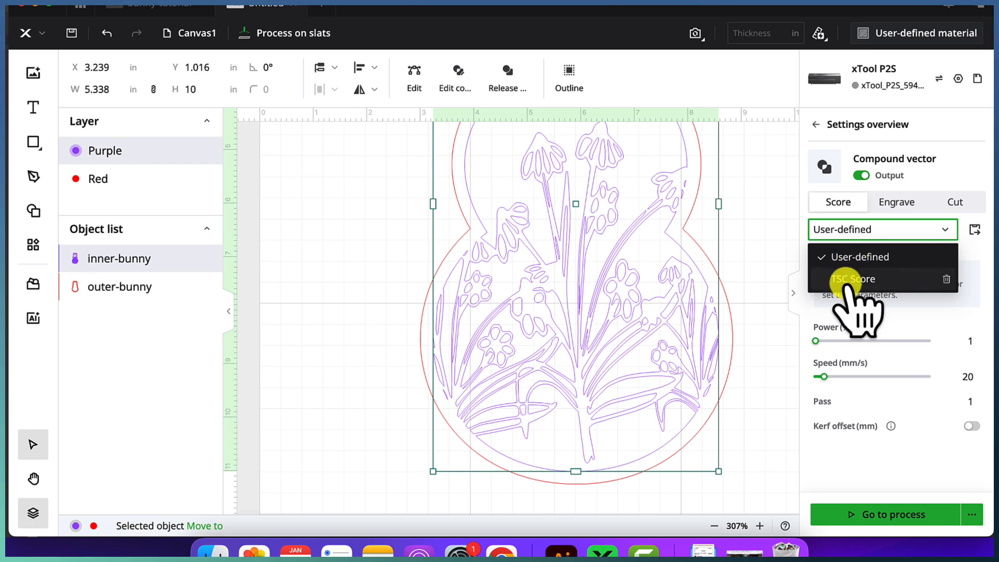
{"action": "left_click", "coordinate": [853, 278]}
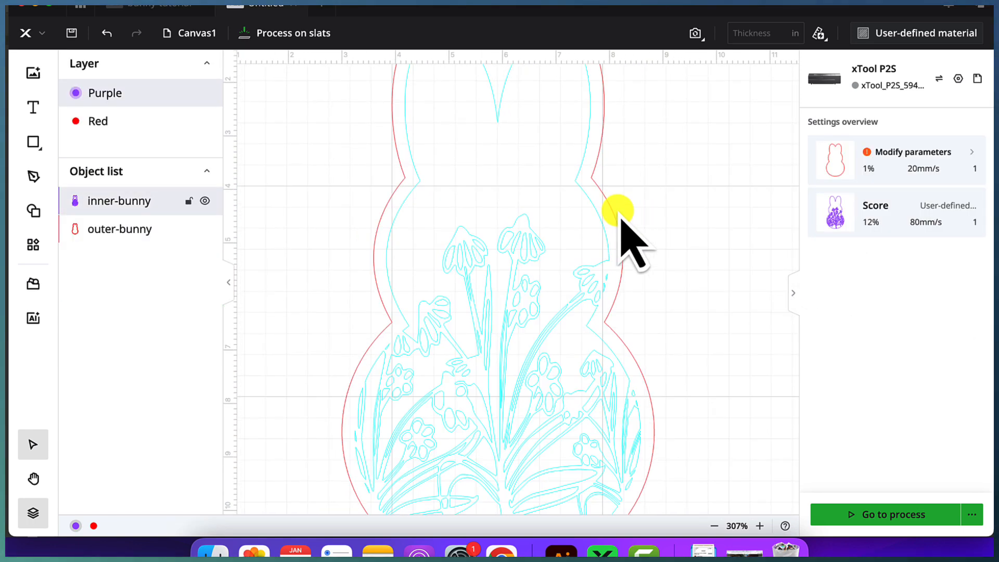
{"action": "left_click", "coordinate": [618, 210]}
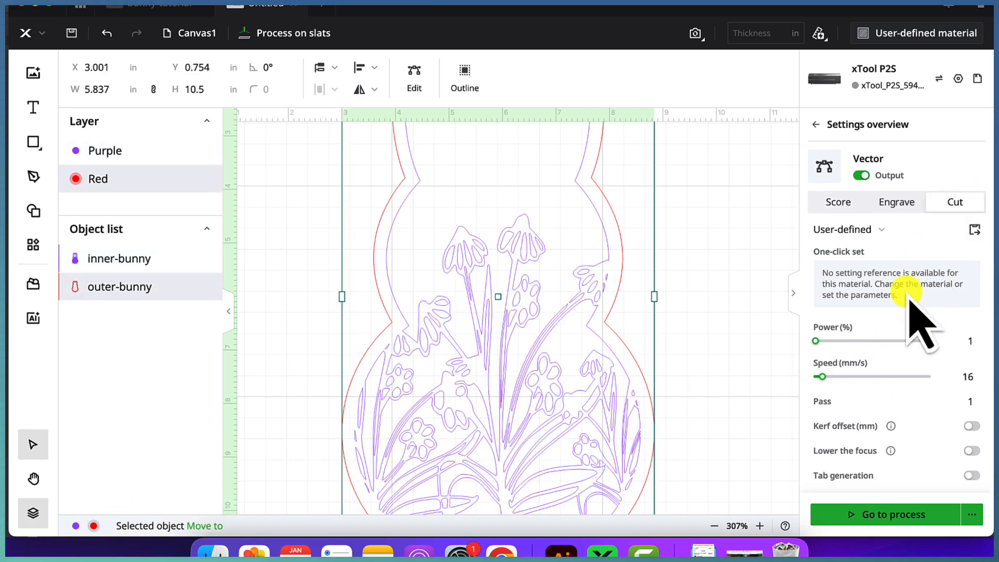
{"action": "left_click", "coordinate": [882, 229]}
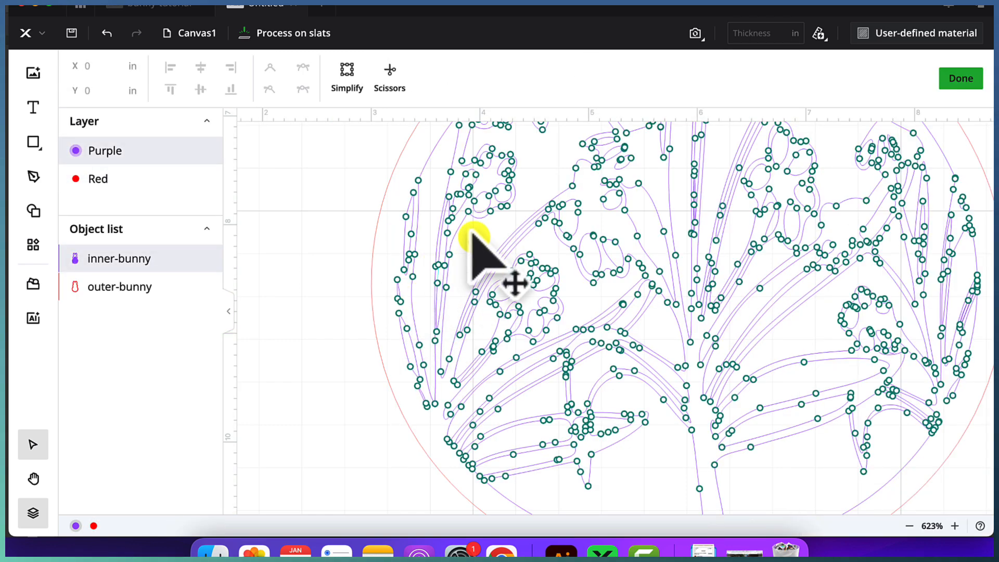
Auto-simplify the inner bunny's path from 909 to 324 nodes and finish node editing.
{"action": "left_click", "coordinate": [346, 70]}
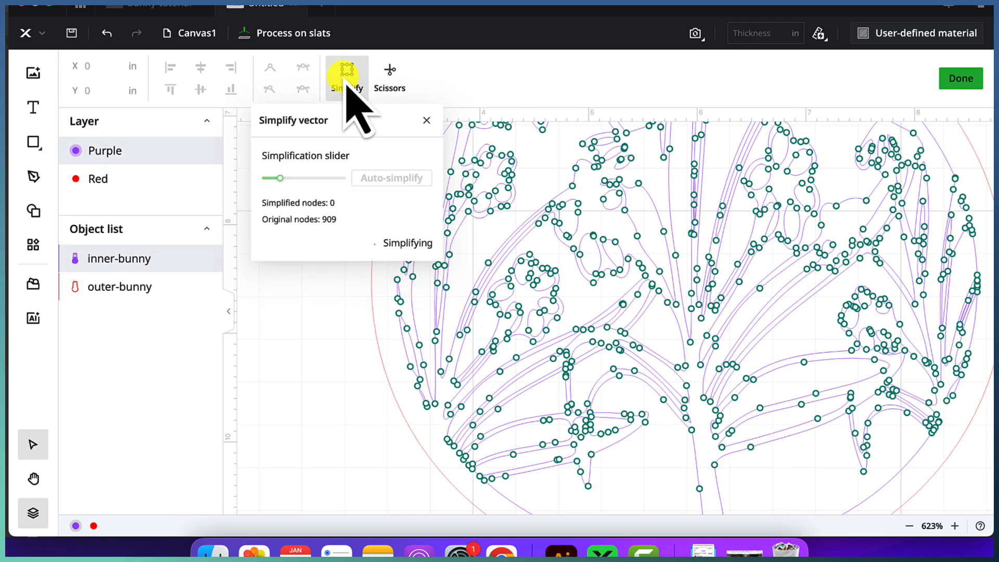
{"action": "left_click", "coordinate": [391, 178]}
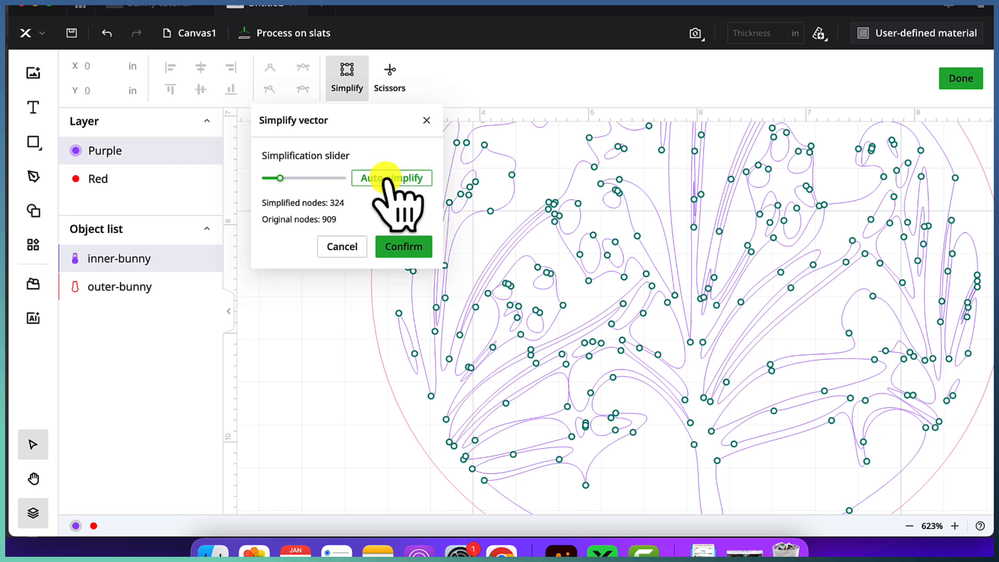
{"action": "left_click", "coordinate": [403, 246]}
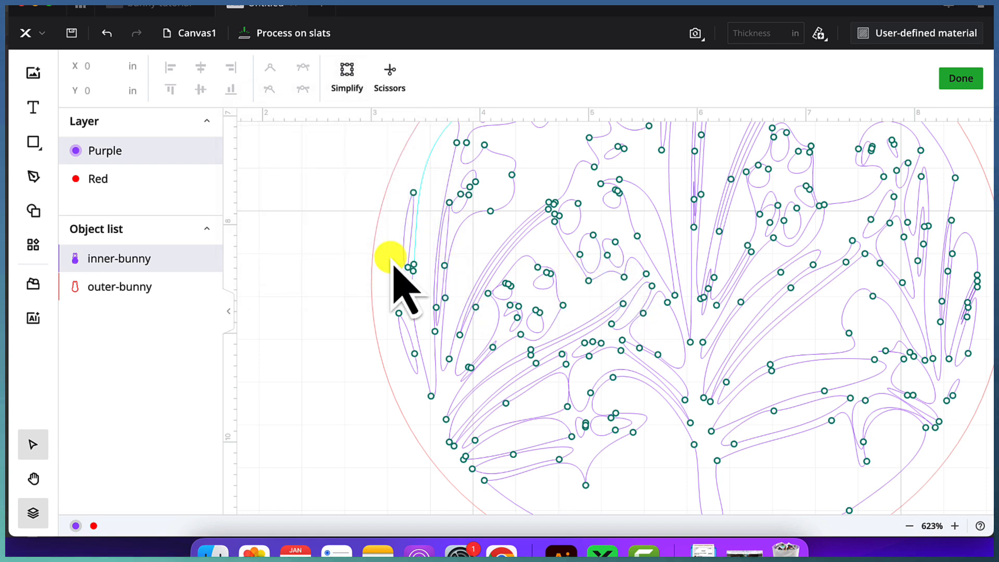
{"action": "left_click", "coordinate": [959, 78]}
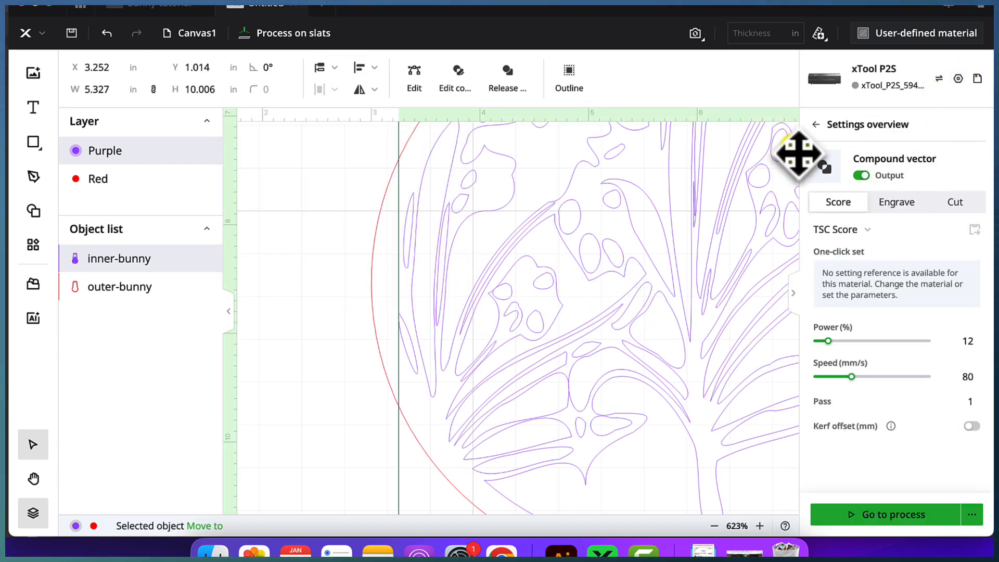
{"action": "left_click", "coordinate": [718, 526]}
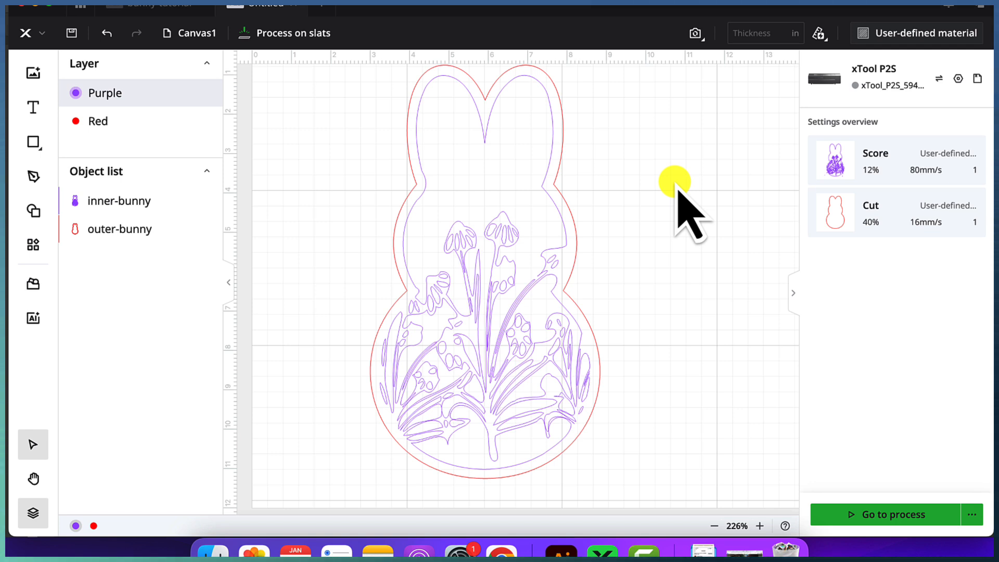
{"action": "mouse_move", "coordinate": [661, 197]}
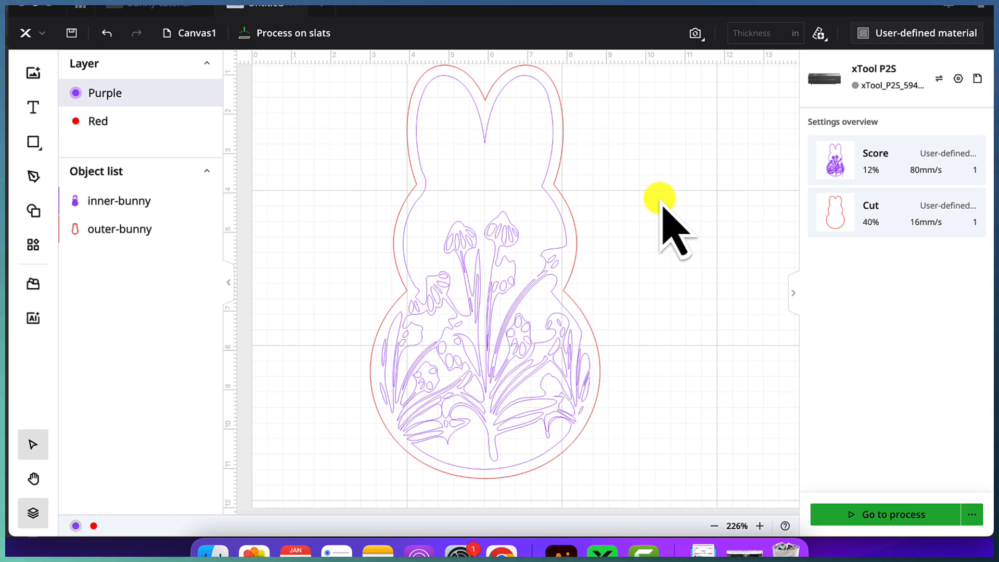